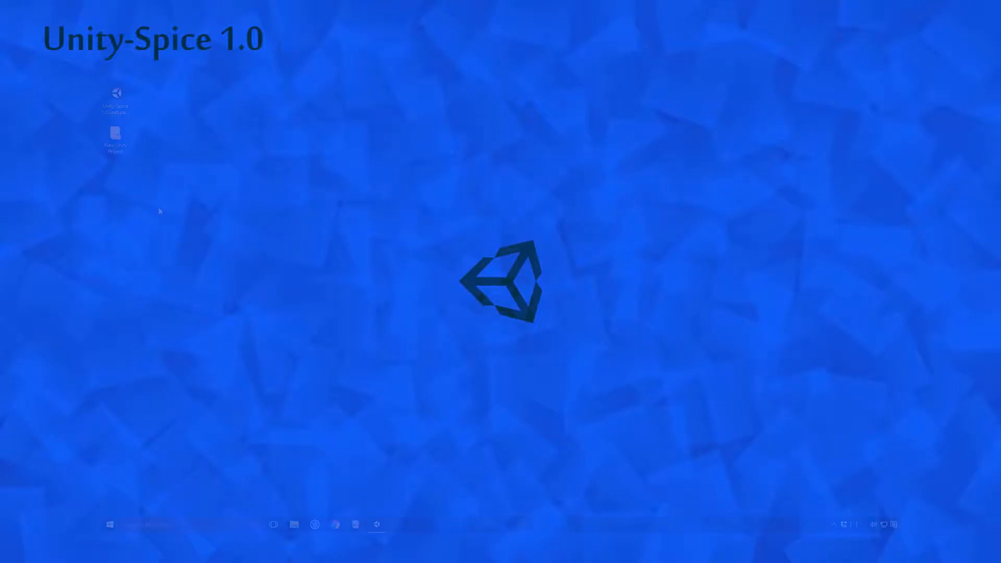
- Launch the Unity-Spice 1.0 unitypackage from the desktop for import into the project
{"action": "left_click", "coordinate": [115, 102]}
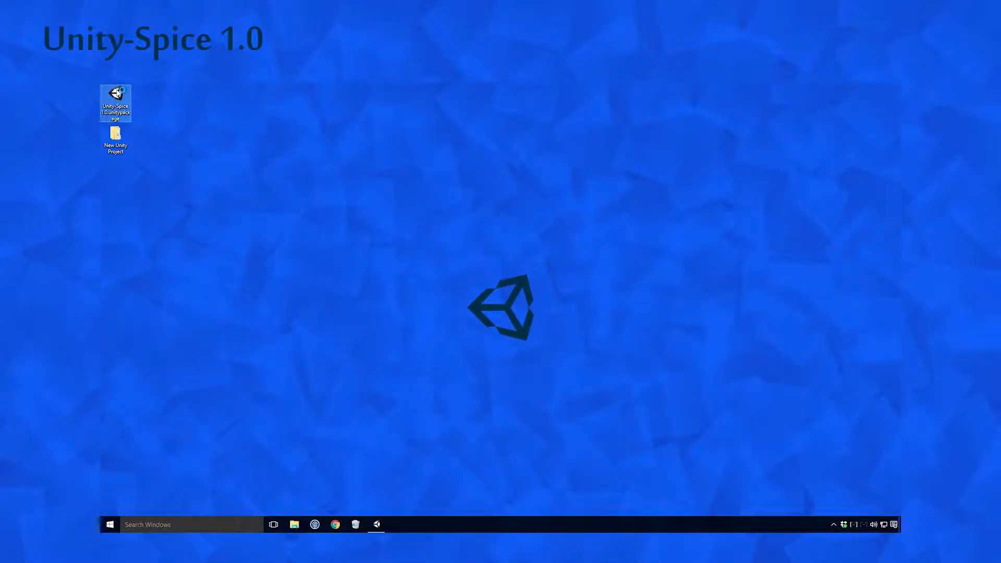
{"action": "double_click", "coordinate": [116, 102]}
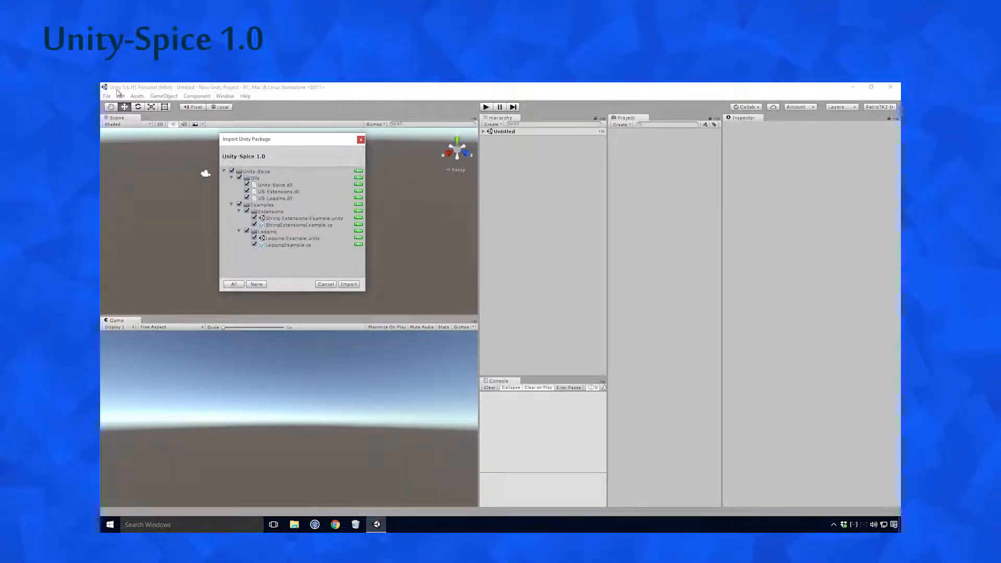
{"action": "left_click", "coordinate": [348, 284]}
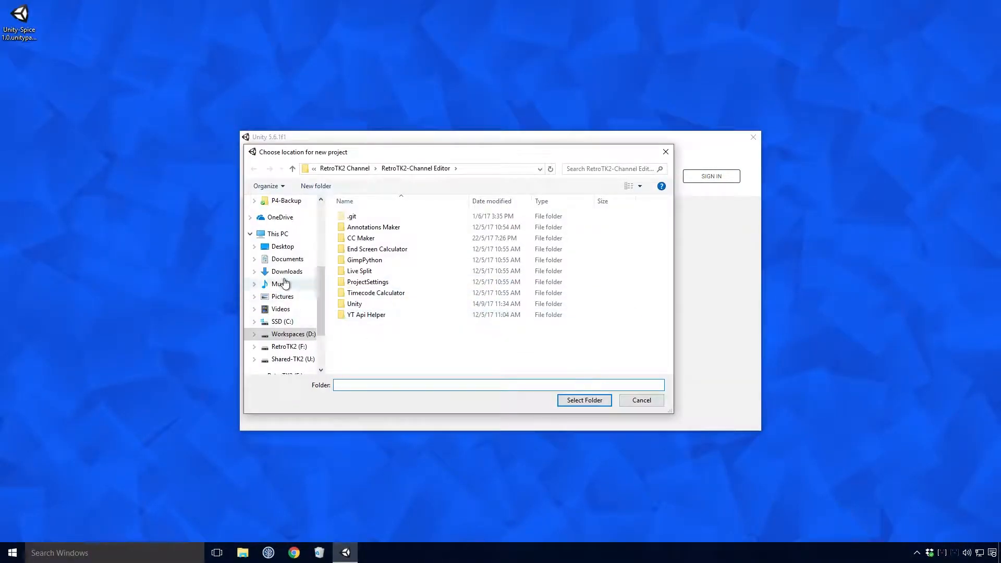
{"action": "left_click", "coordinate": [583, 400]}
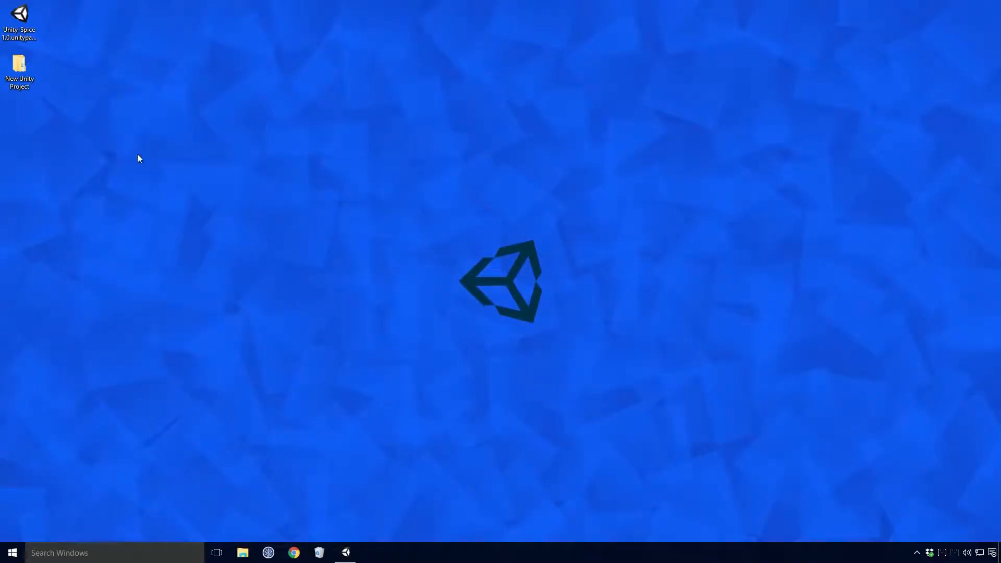
{"action": "mouse_move", "coordinate": [60, 129]}
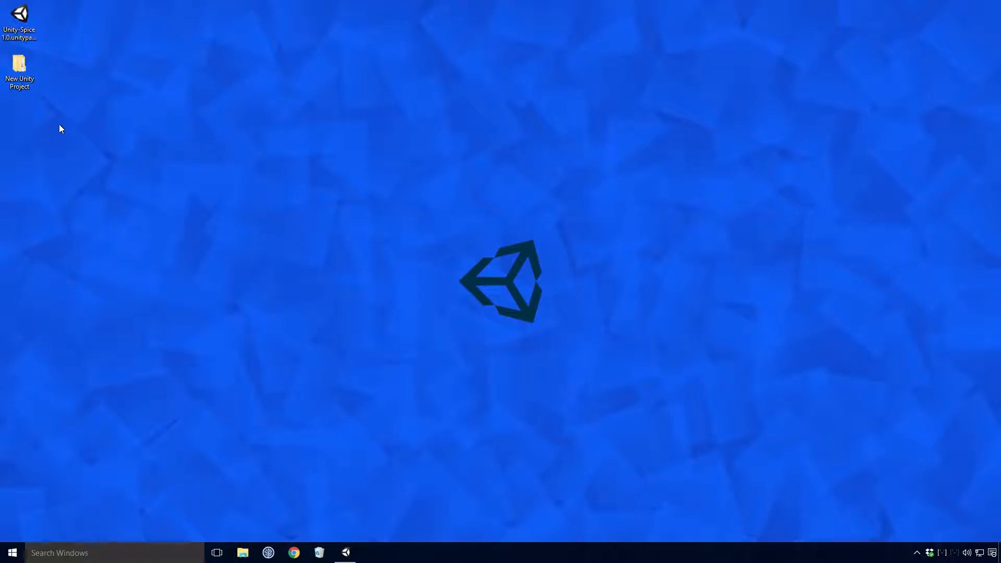
- Reopen the Unity-Spice package and import all its contents into the project
{"action": "left_click", "coordinate": [19, 22]}
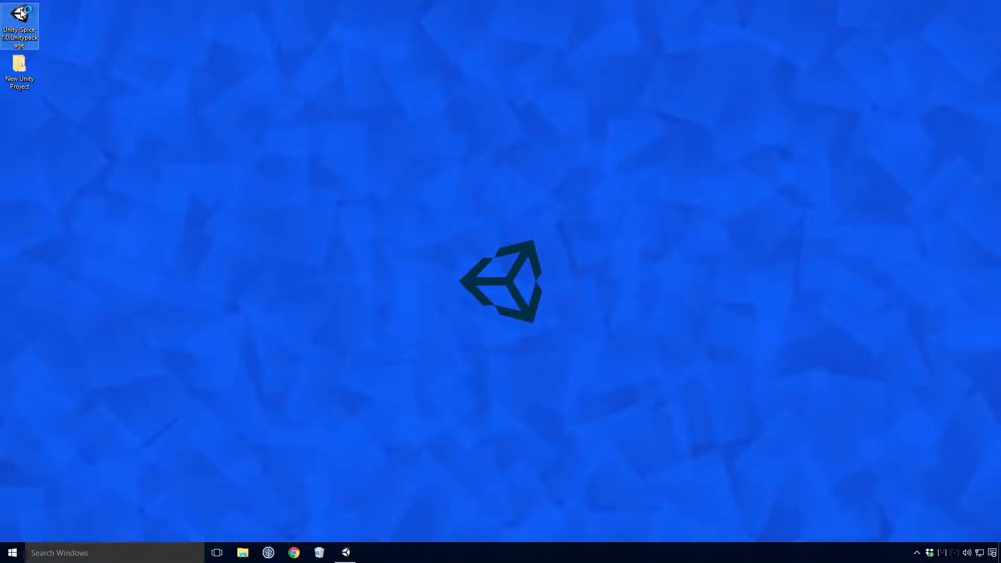
{"action": "double_click", "coordinate": [18, 25]}
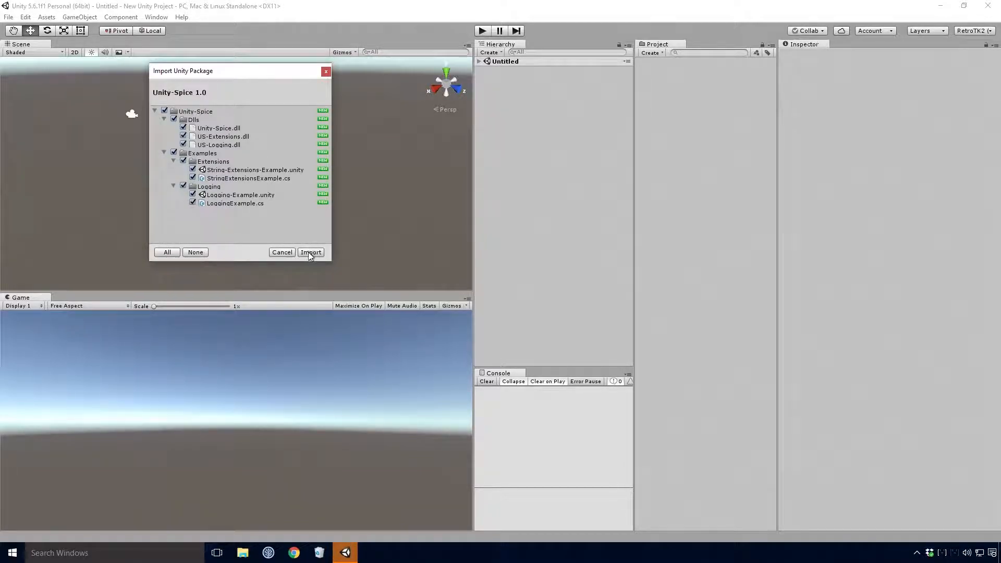
{"action": "left_click", "coordinate": [310, 252]}
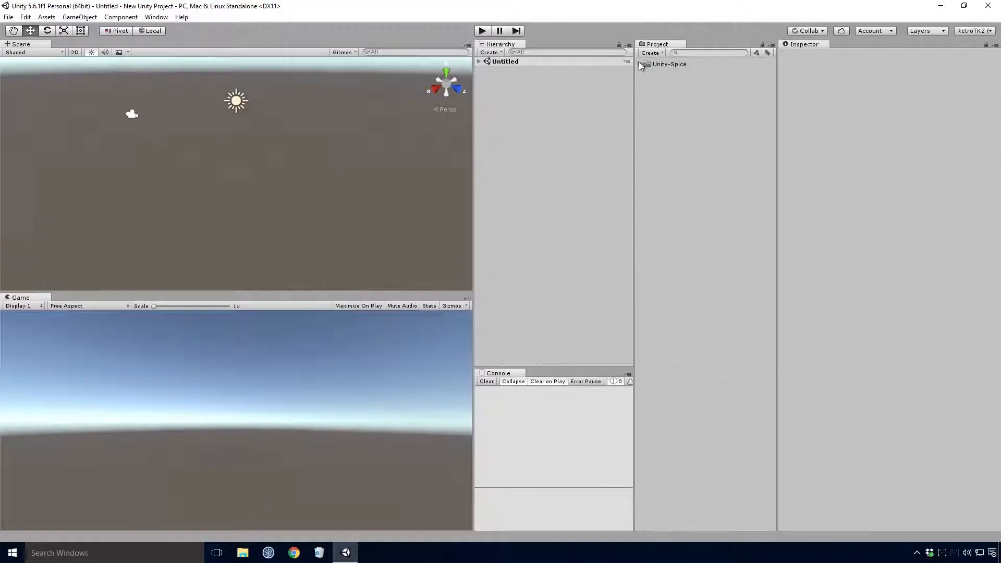
- Expand the Unity-Spice and Examples folders to reveal the Extensions and Logging examples
{"action": "left_click", "coordinate": [641, 64]}
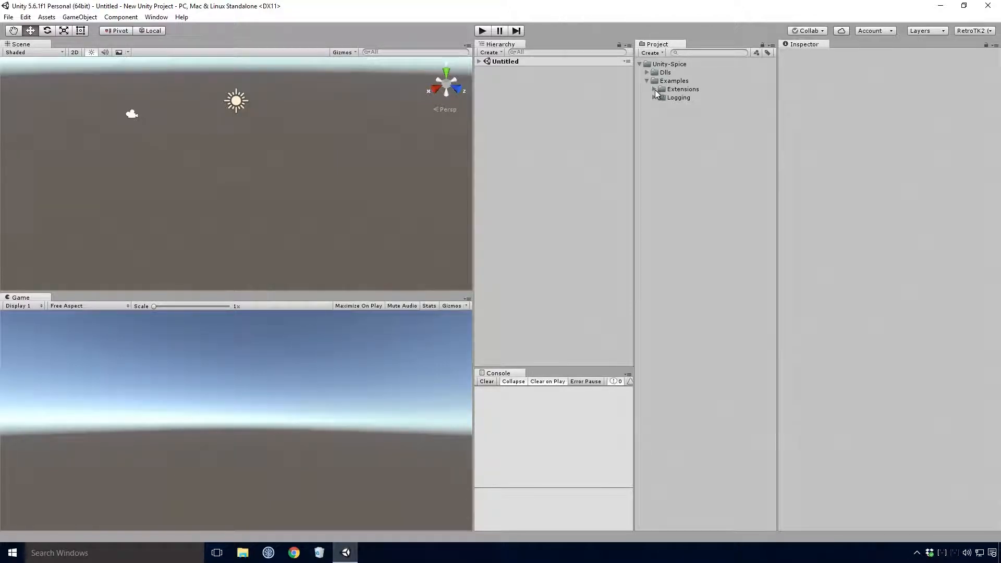
{"action": "left_click", "coordinate": [653, 88]}
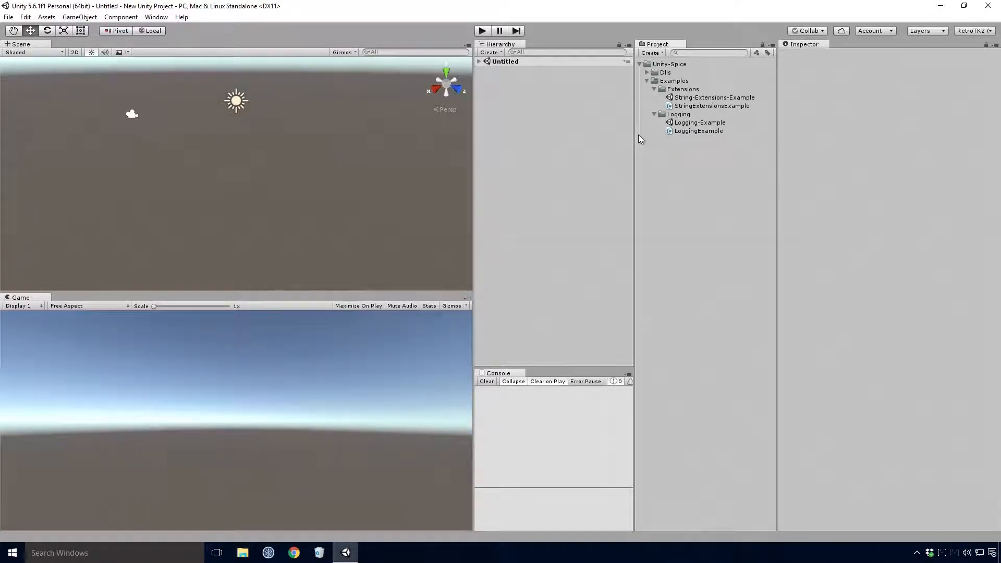
- Load the Logging-Example scene and play it so its colored messages reach the console
{"action": "left_click", "coordinate": [699, 122]}
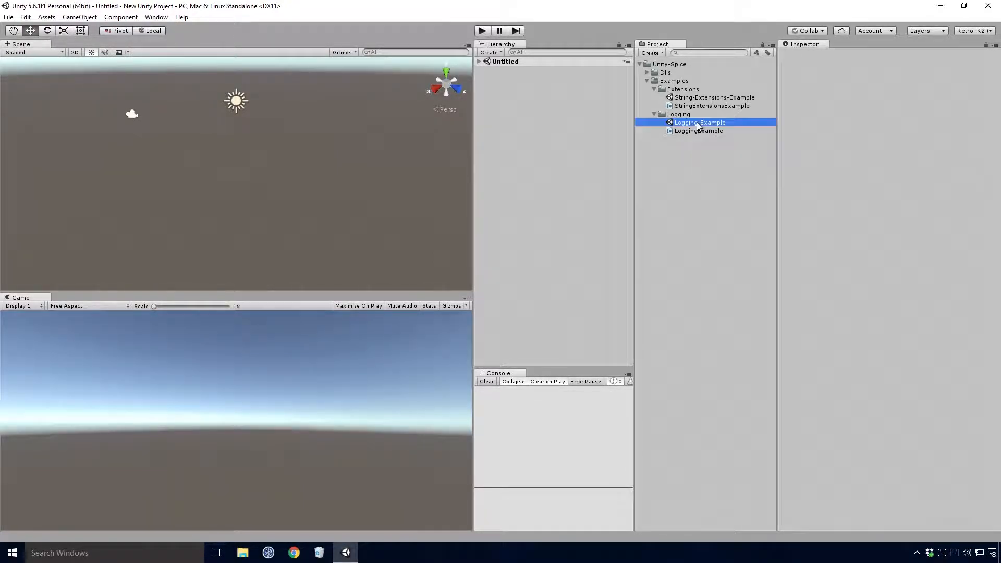
{"action": "double_click", "coordinate": [700, 122]}
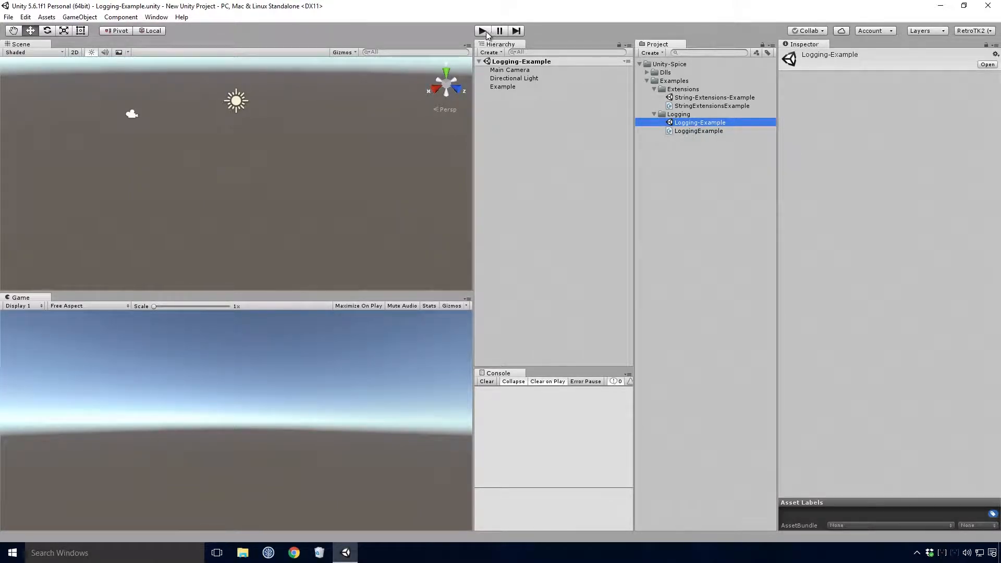
{"action": "left_click", "coordinate": [482, 30]}
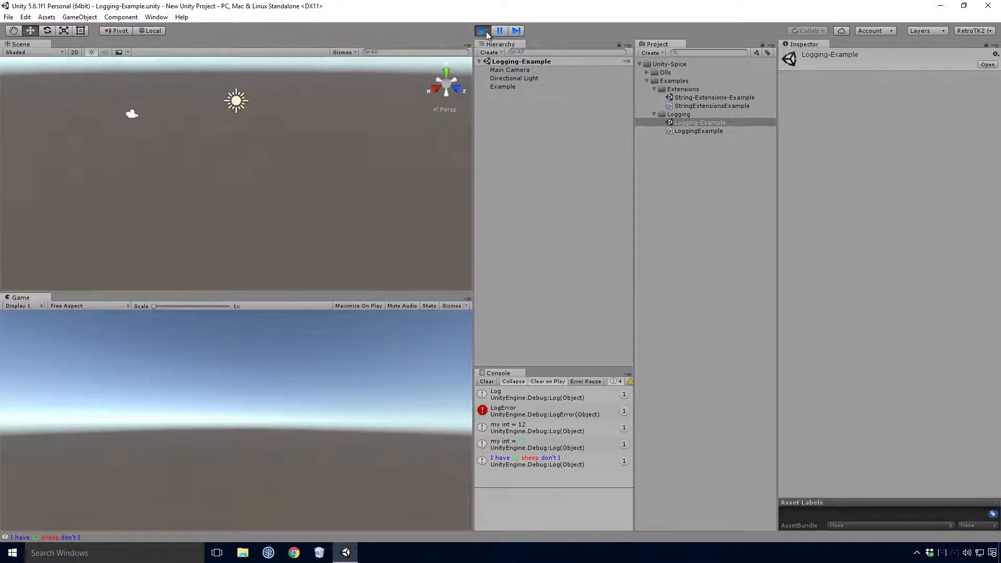
{"action": "left_click", "coordinate": [536, 458]}
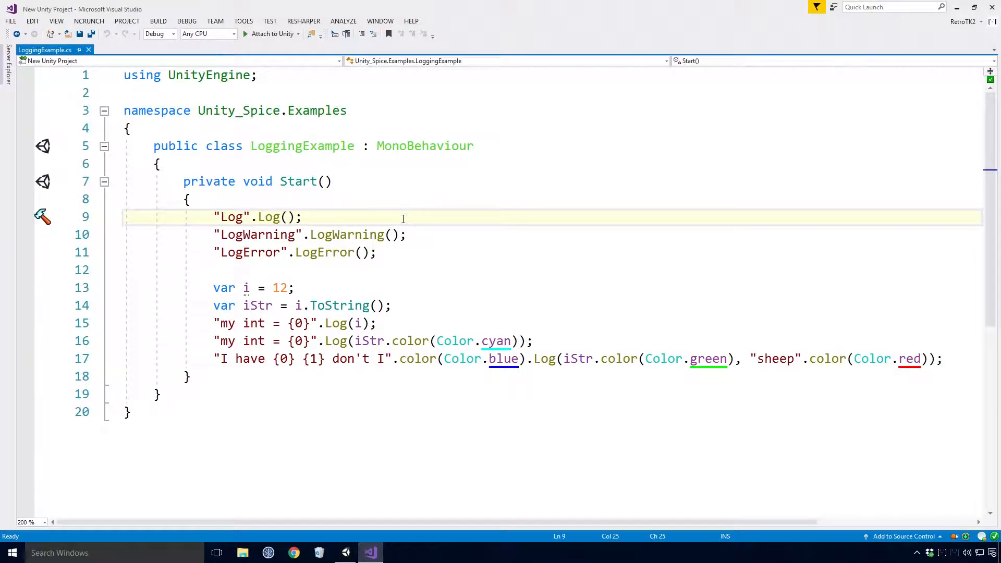
- Place the cursor inside the Start method of LoggingExample.cs
{"action": "left_click", "coordinate": [293, 552]}
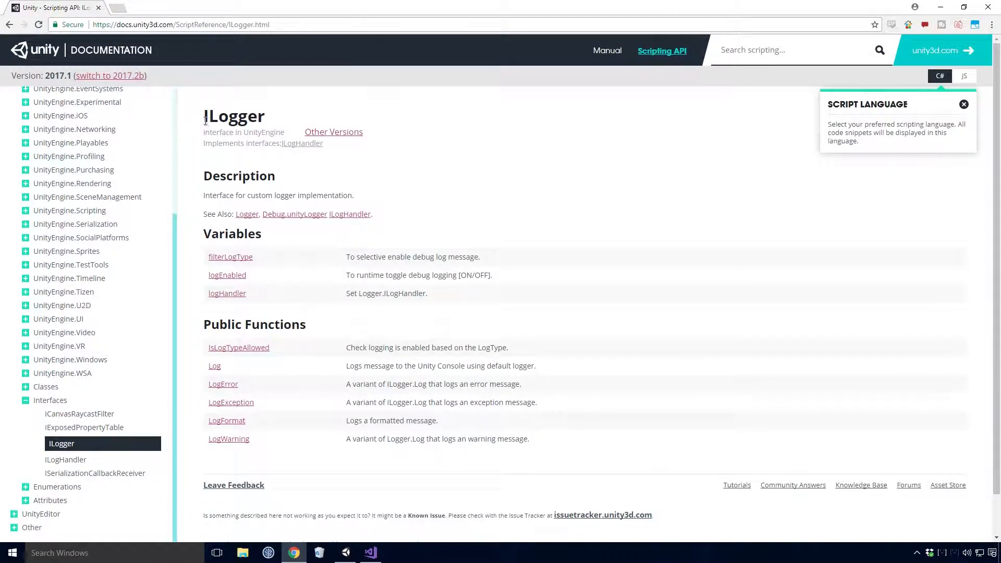
- Review the ILogger scripting reference, then return to the LoggingExample script
{"action": "double_click", "coordinate": [234, 116]}
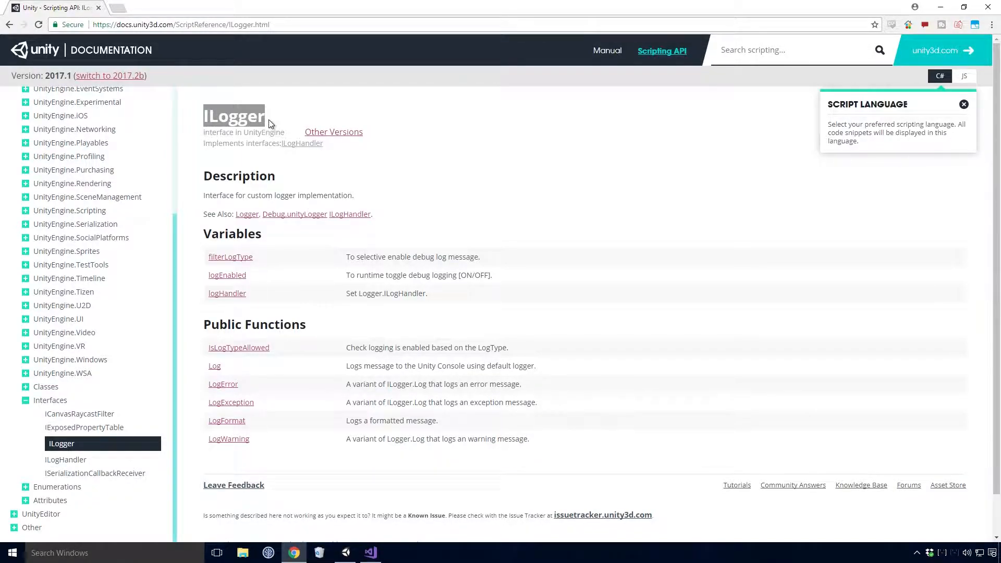
{"action": "left_click", "coordinate": [369, 553]}
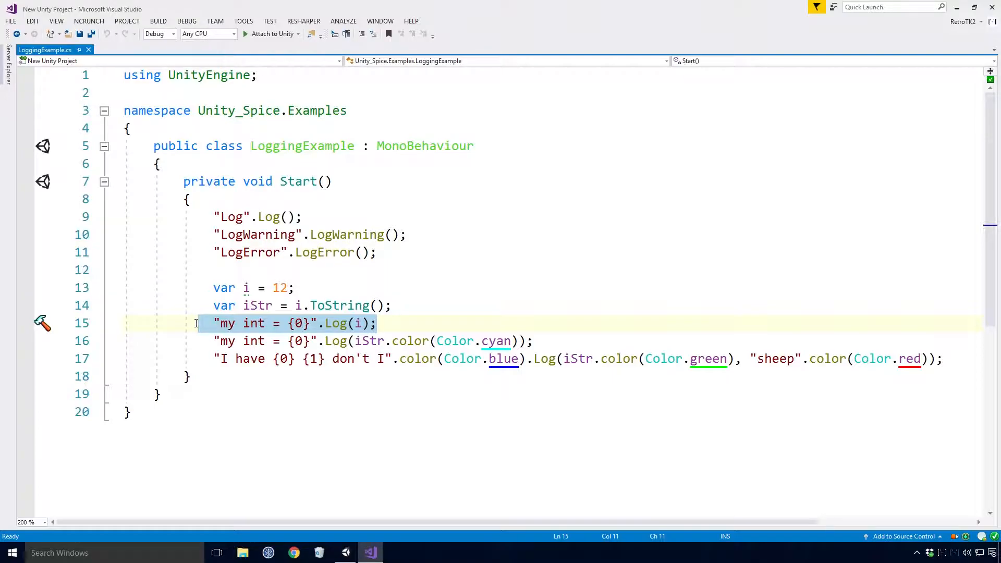
- Write a Debug.Log call formatting "my int = {}" with the int argument i
{"action": "type", "text": "Debug.Log(\"my int = \" + i);"}
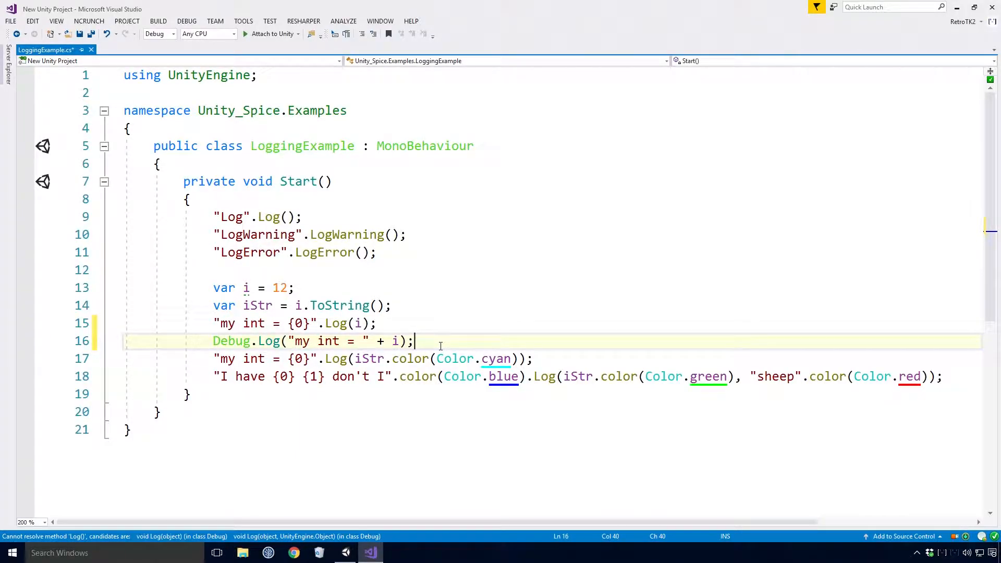
{"action": "type", "text": "D"}
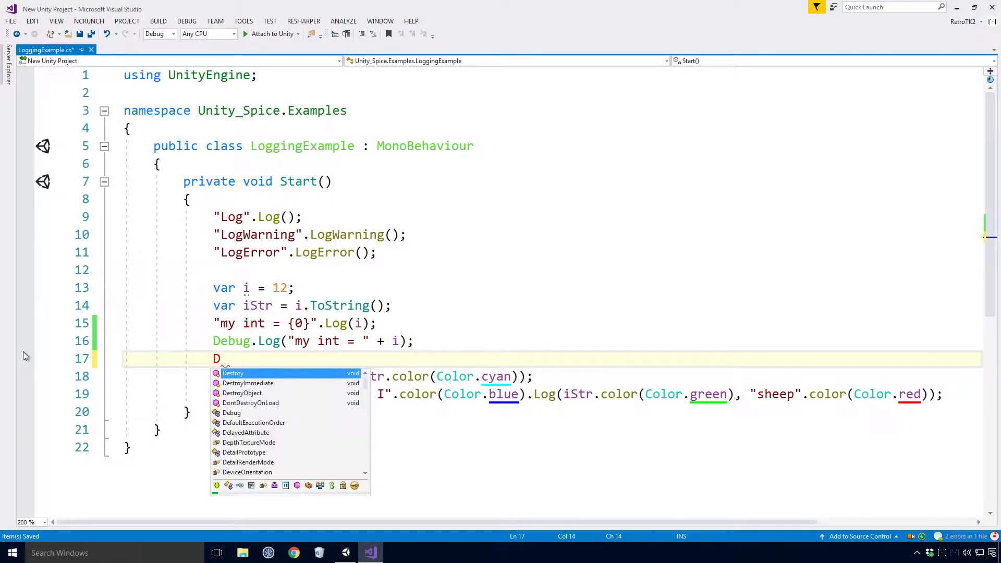
{"action": "type", "text": "ebug.l"}
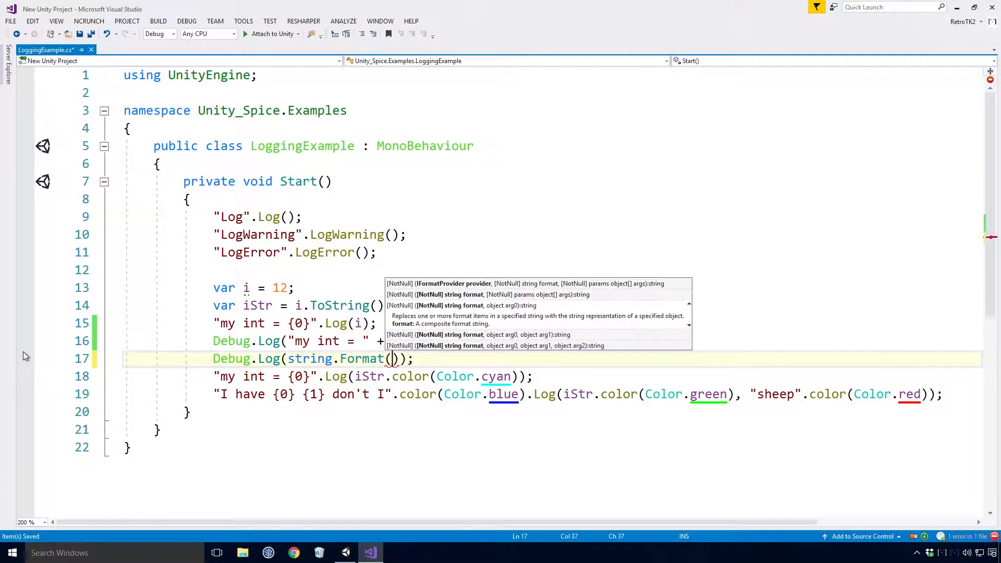
{"action": "type", "text": "\"my \""}
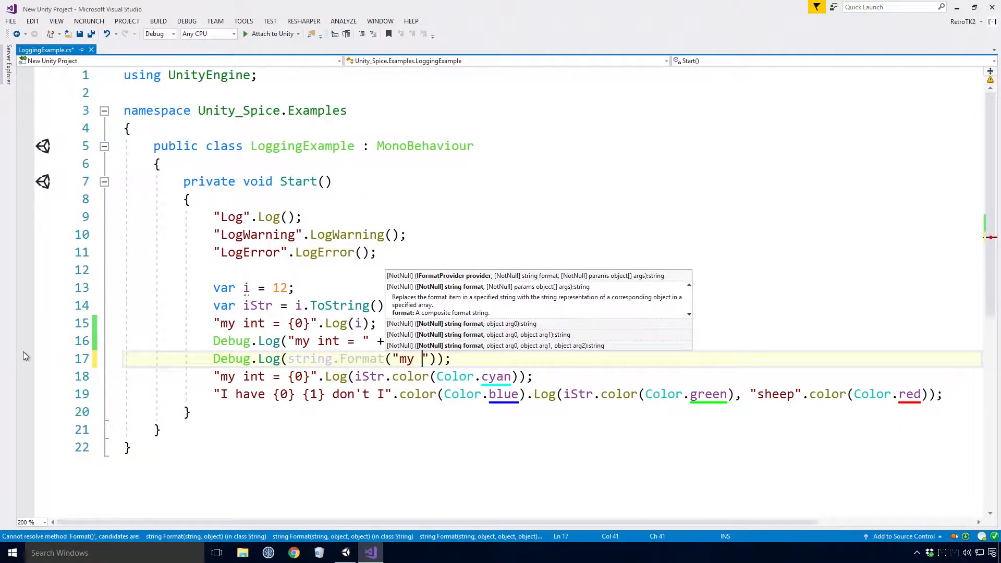
{"action": "type", "text": "int"}
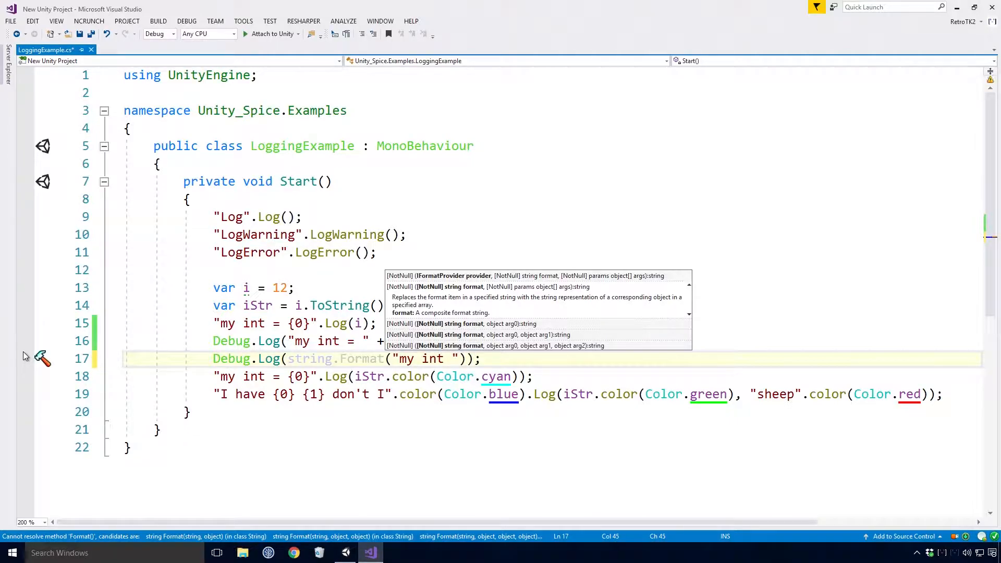
{"action": "type", "text": "= {}"}
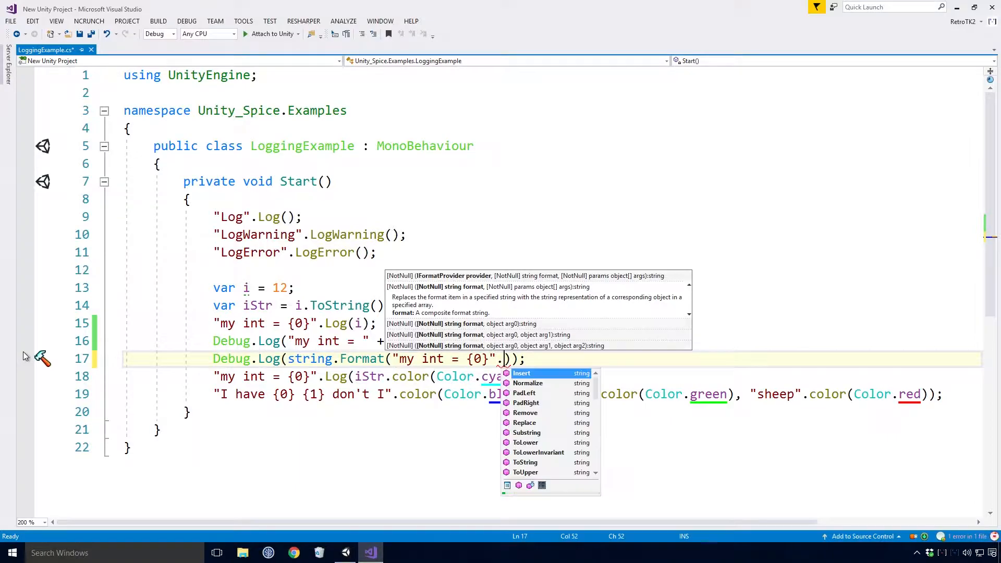
{"action": "type", "text": ", i"}
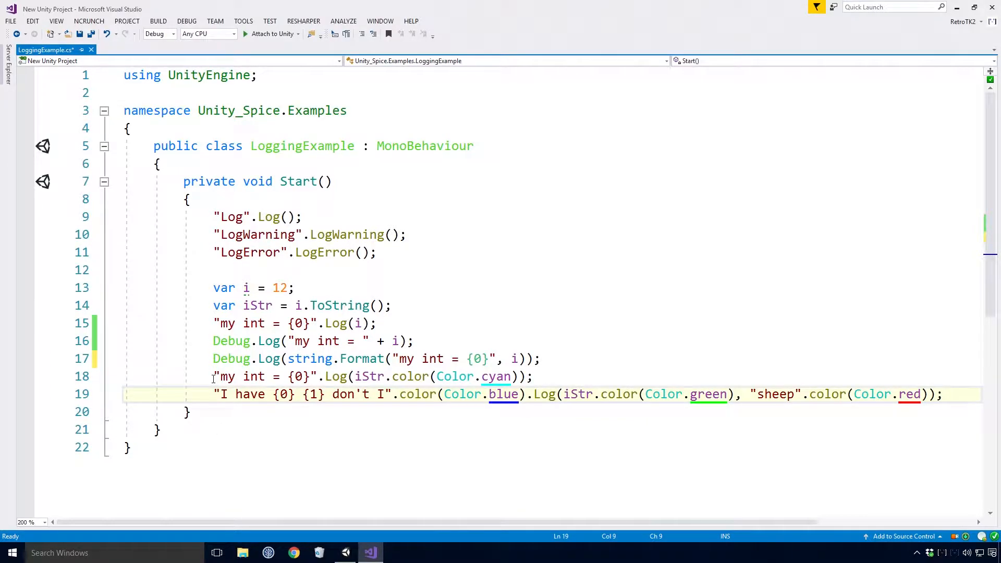
{"action": "key", "text": "Enter"}
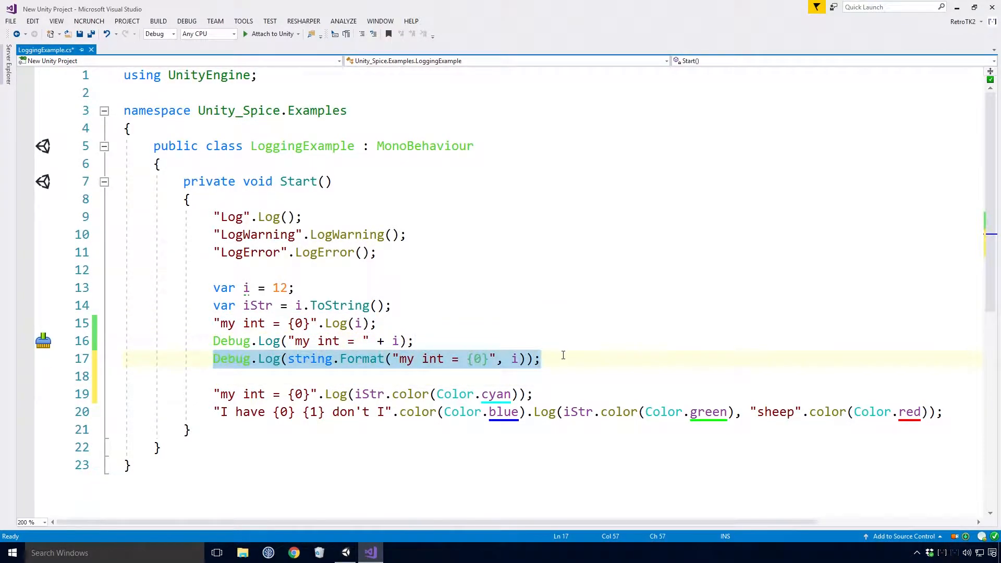
- Add Debug.Log("<color=red>RED</color>") and rerun the logging scene to see the red message
{"action": "left_click", "coordinate": [541, 357]}
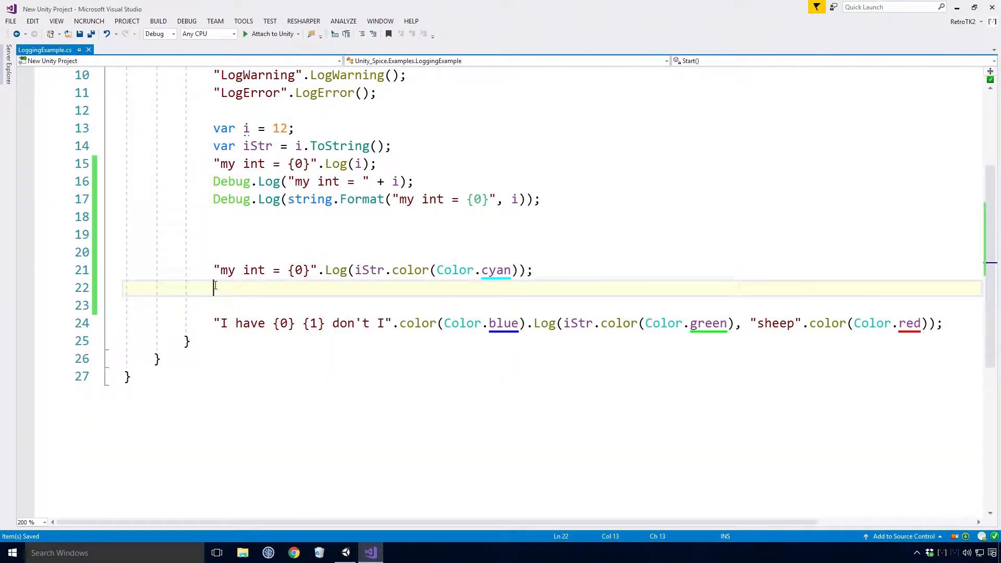
{"action": "type", "text": "Debug.Log();"}
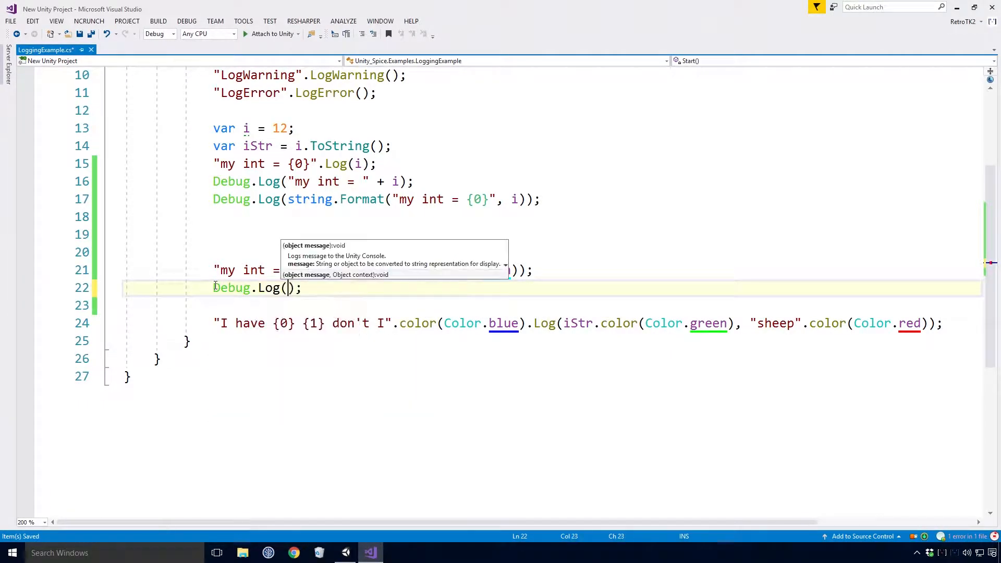
{"action": "type", "text": "\""}
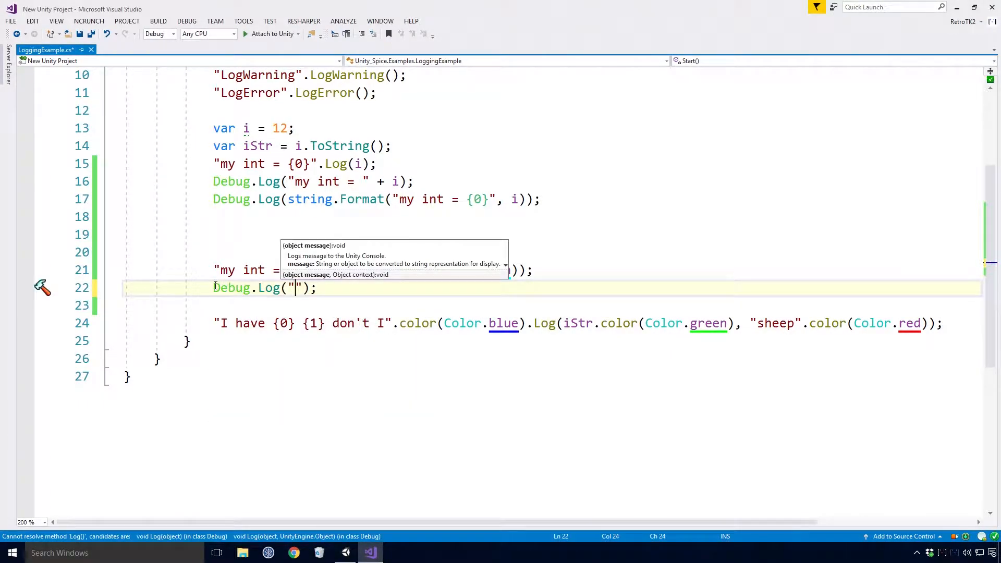
{"action": "type", "text": "<color = red"}
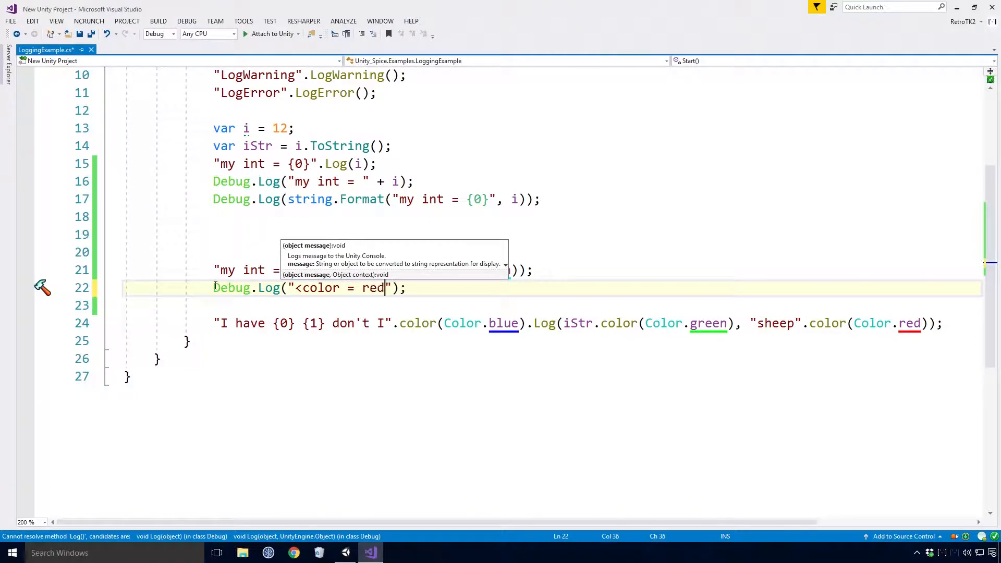
{"action": "type", "text": ">RED<>"}
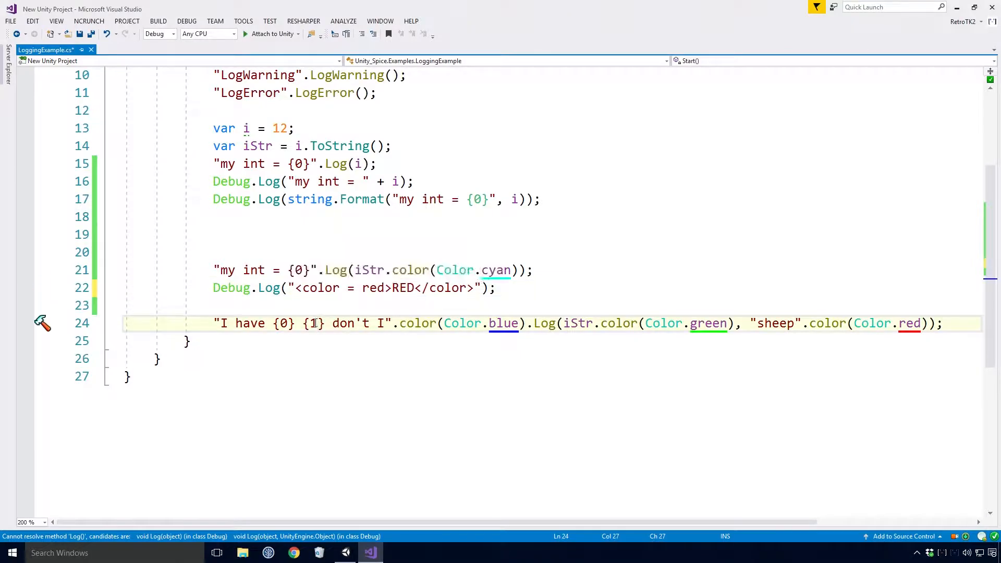
{"action": "left_click", "coordinate": [345, 552]}
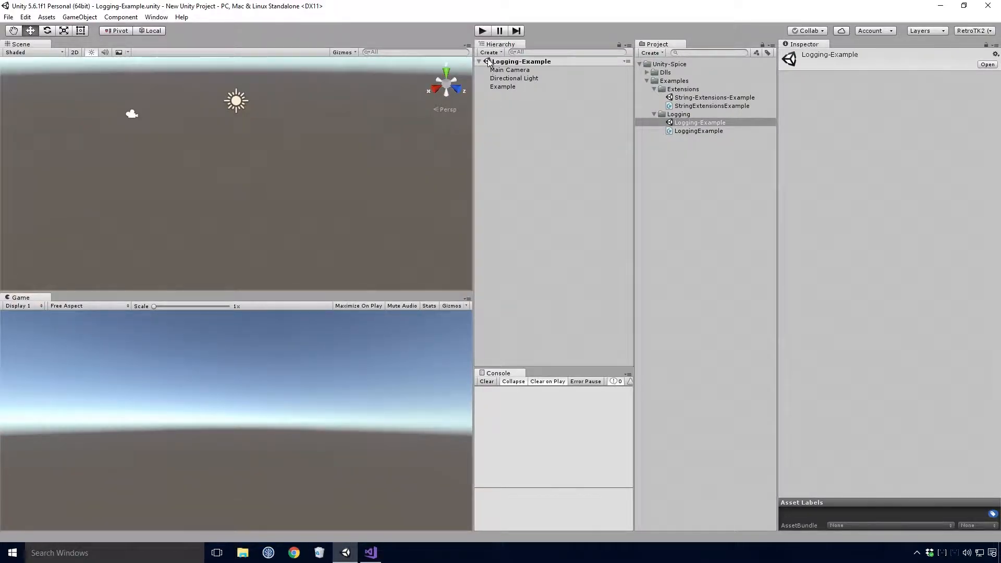
{"action": "left_click", "coordinate": [482, 30]}
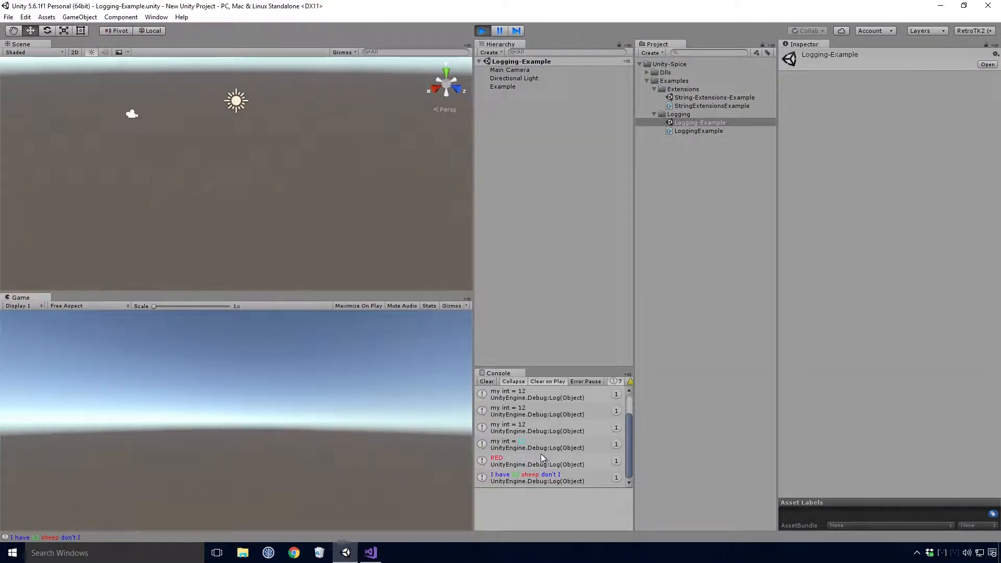
- Add a Debug.Log line printing WHITE inside a <color=#ffffff> tag
{"action": "left_click", "coordinate": [369, 552]}
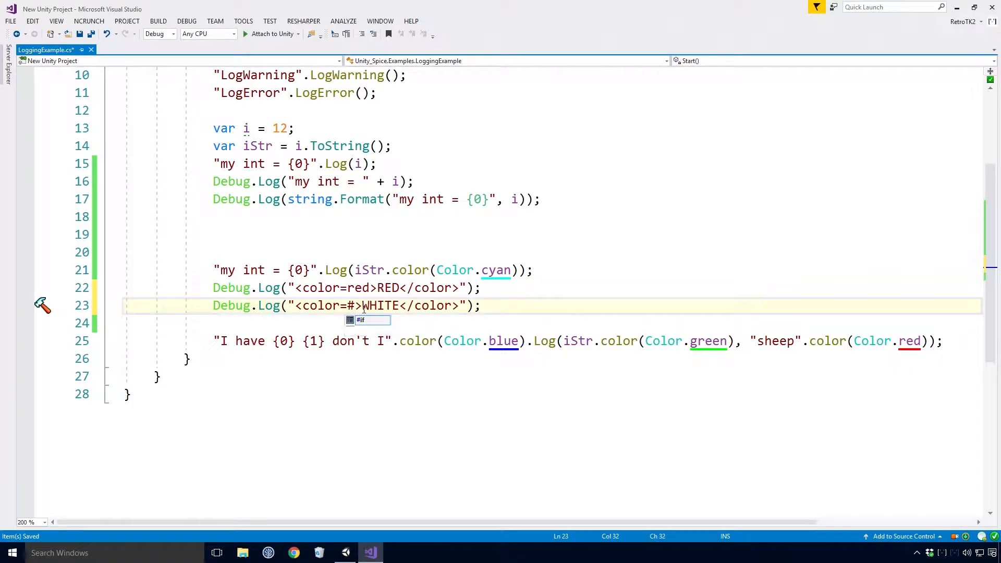
{"action": "type", "text": "ffffff"}
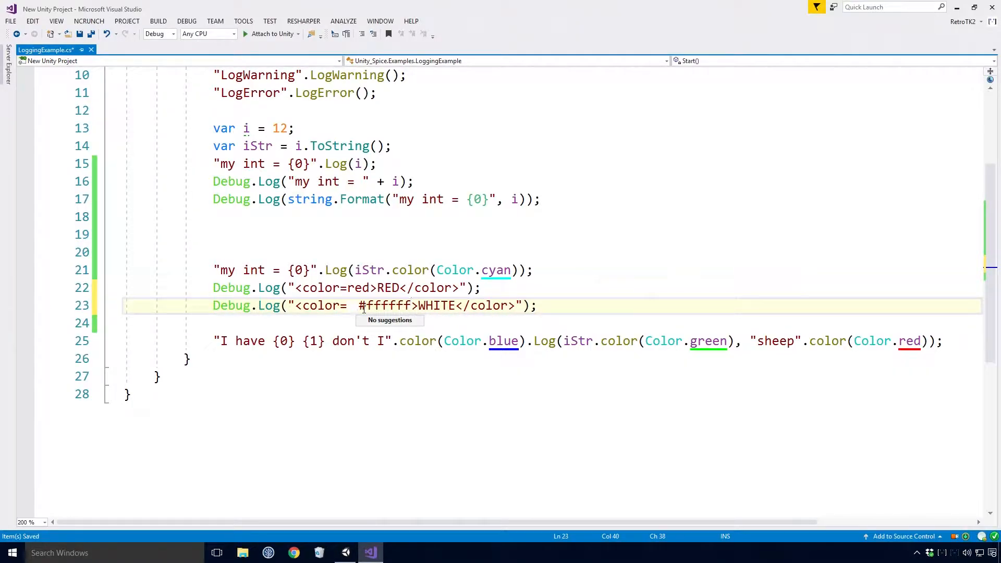
{"action": "left_click", "coordinate": [538, 306]}
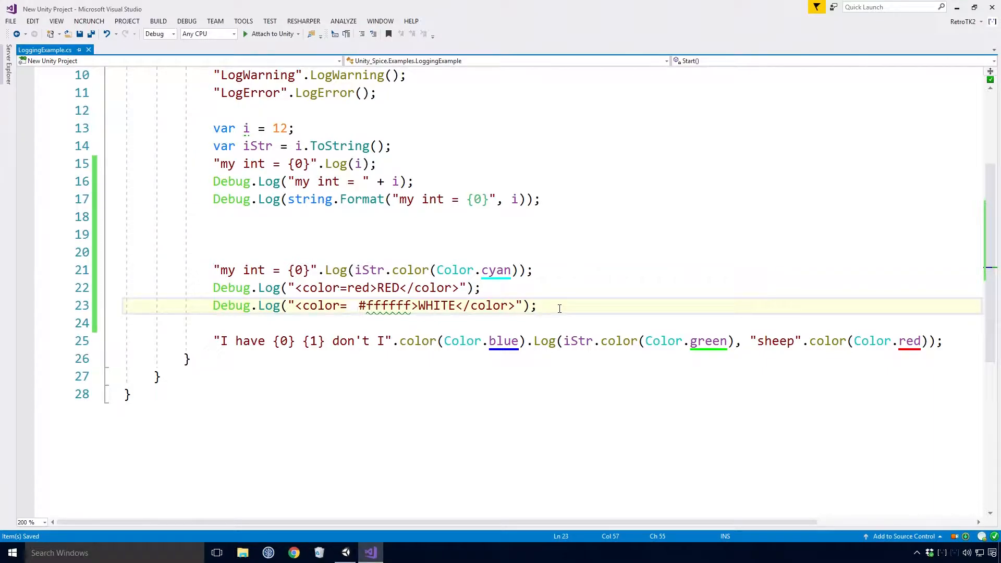
- Highlight the format-string log and the colored sheep log to compare the two approaches
{"action": "left_click", "coordinate": [337, 269]}
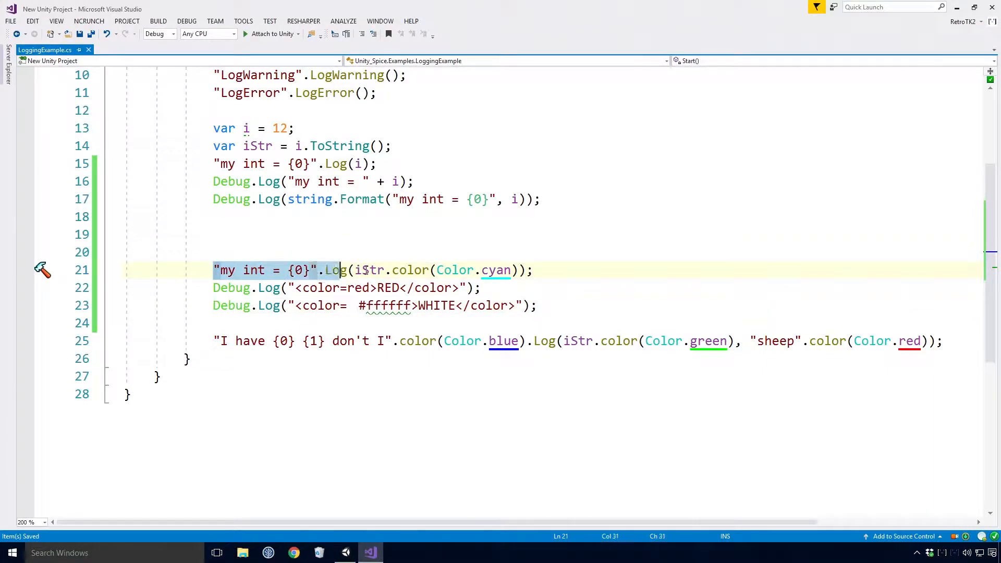
{"action": "left_click", "coordinate": [536, 269]}
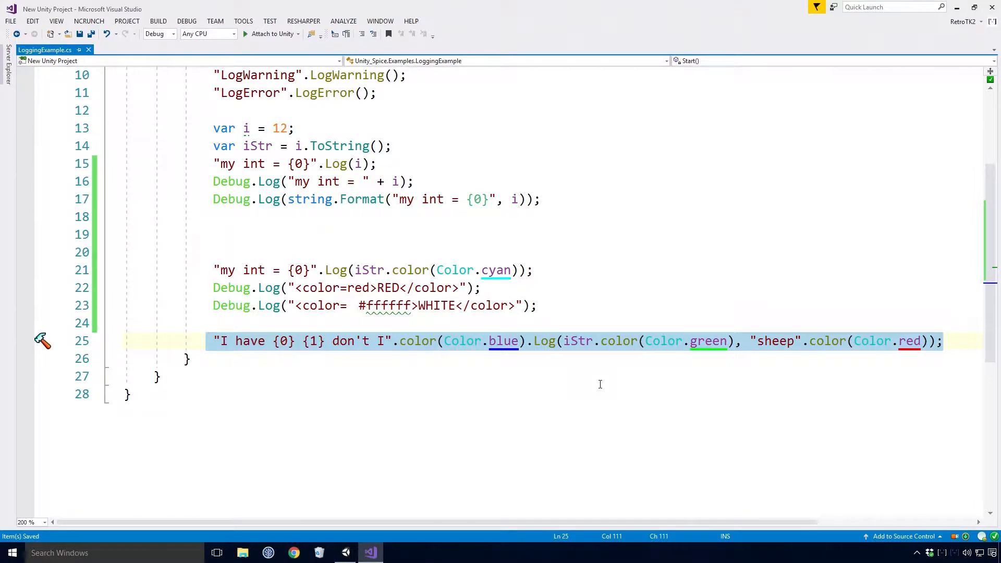
{"action": "left_click", "coordinate": [345, 552]}
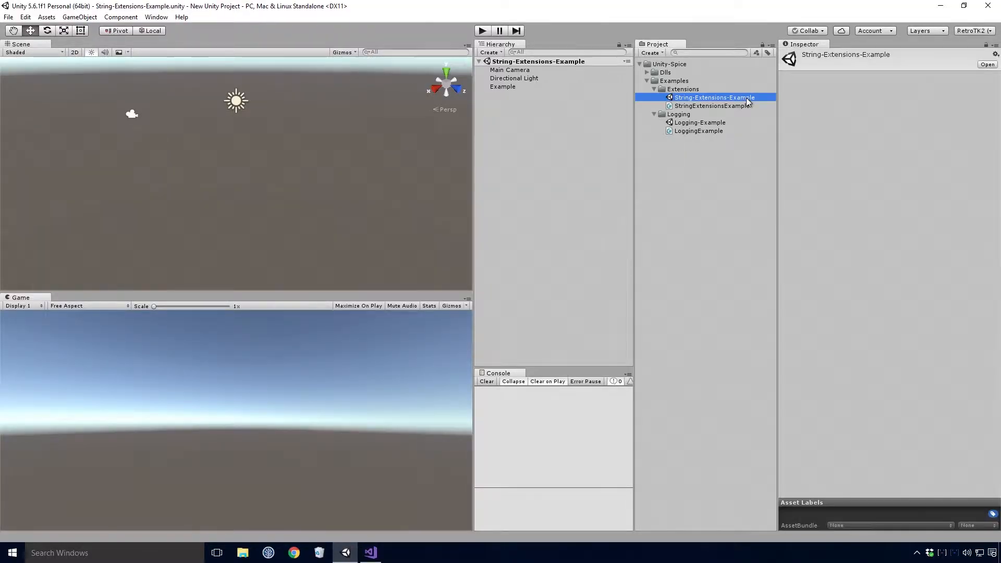
- Play String-Extensions-Example and inspect its Color & Format Ace console entry
{"action": "left_click", "coordinate": [481, 30]}
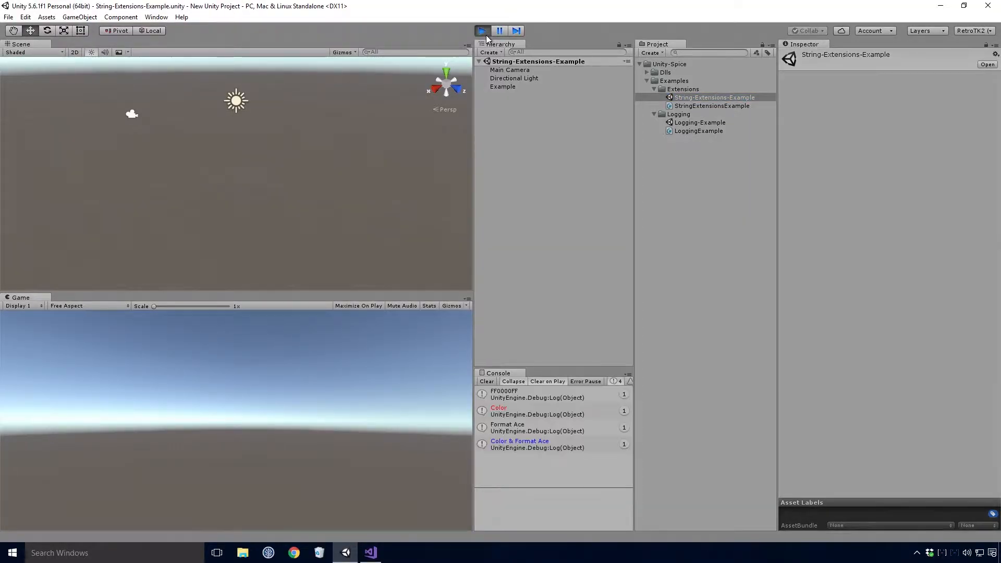
{"action": "left_click", "coordinate": [519, 444]}
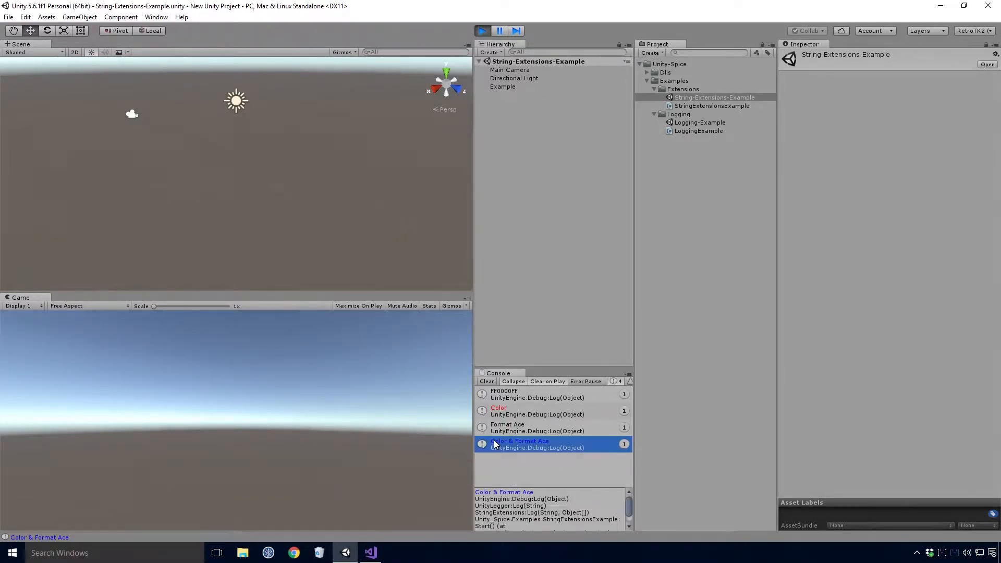
{"action": "left_click", "coordinate": [369, 552]}
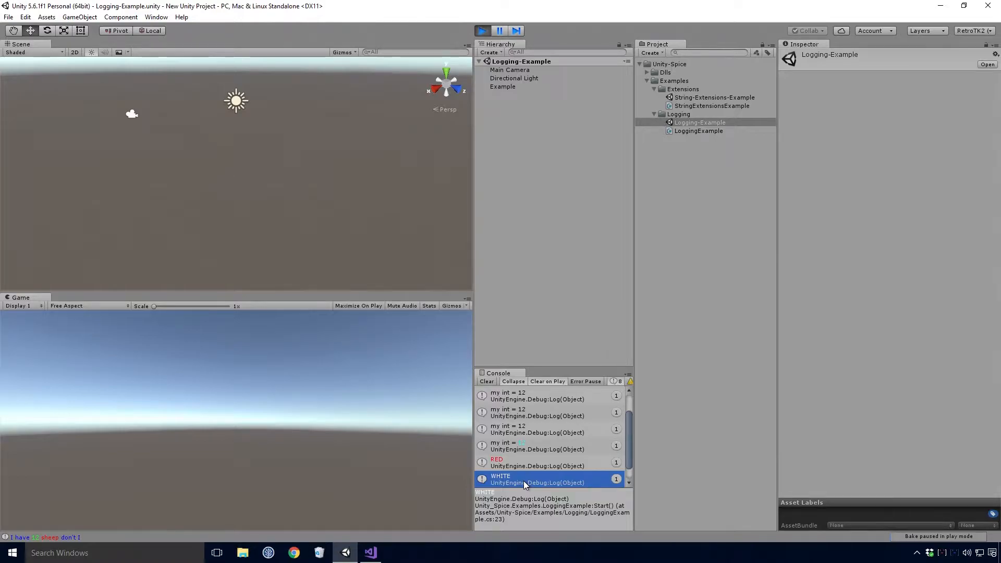
- Add "my format log {0}".Log(); without an argument, save, and play to trigger a FormatException
{"action": "left_click", "coordinate": [368, 552]}
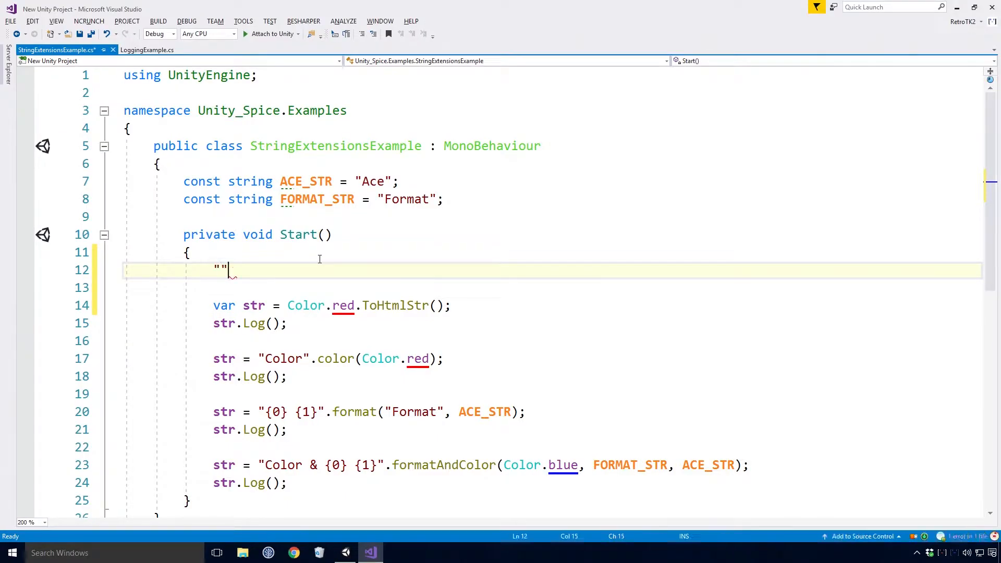
{"action": "type", "text": "m"}
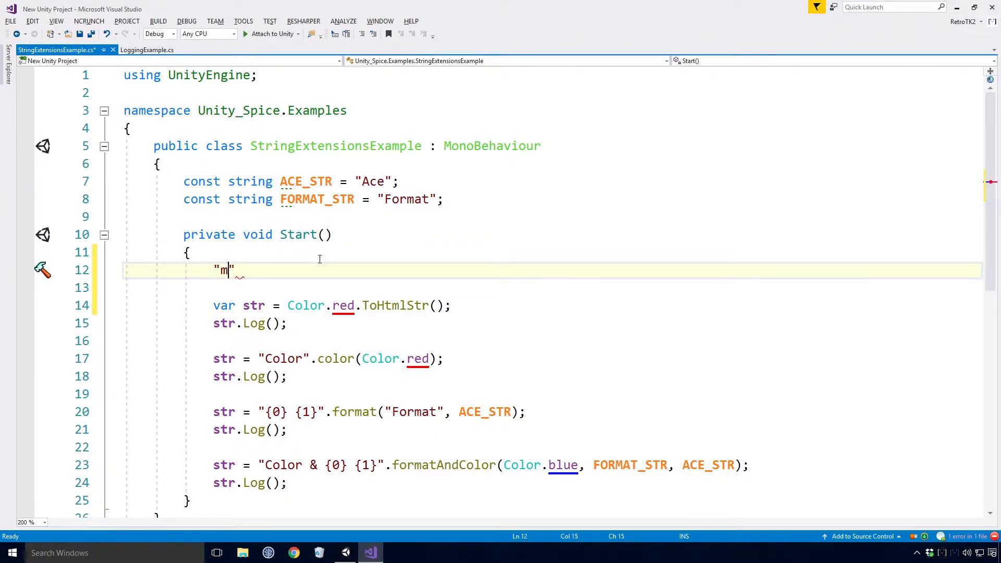
{"action": "type", "text": "y fo"}
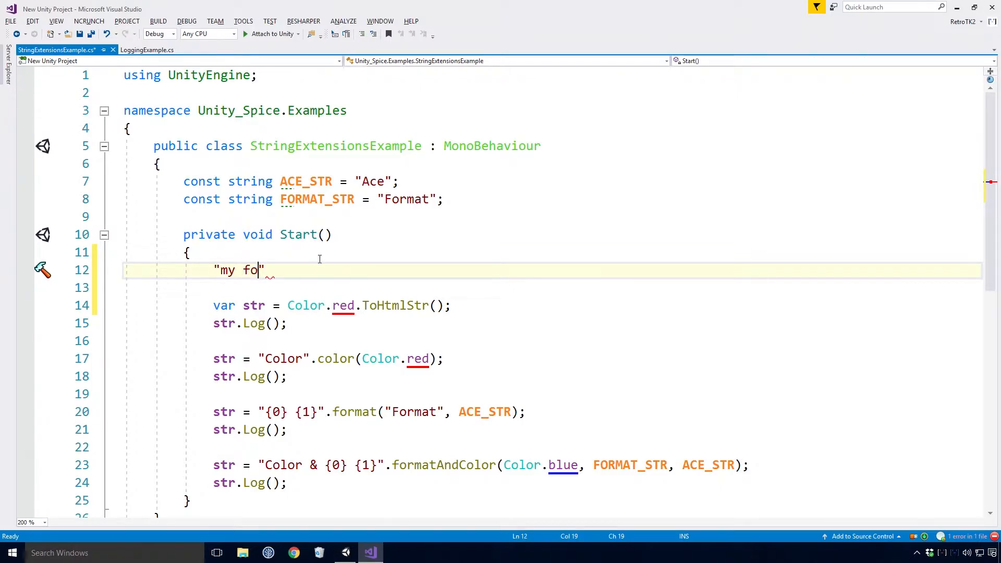
{"action": "type", "text": "rmat log"}
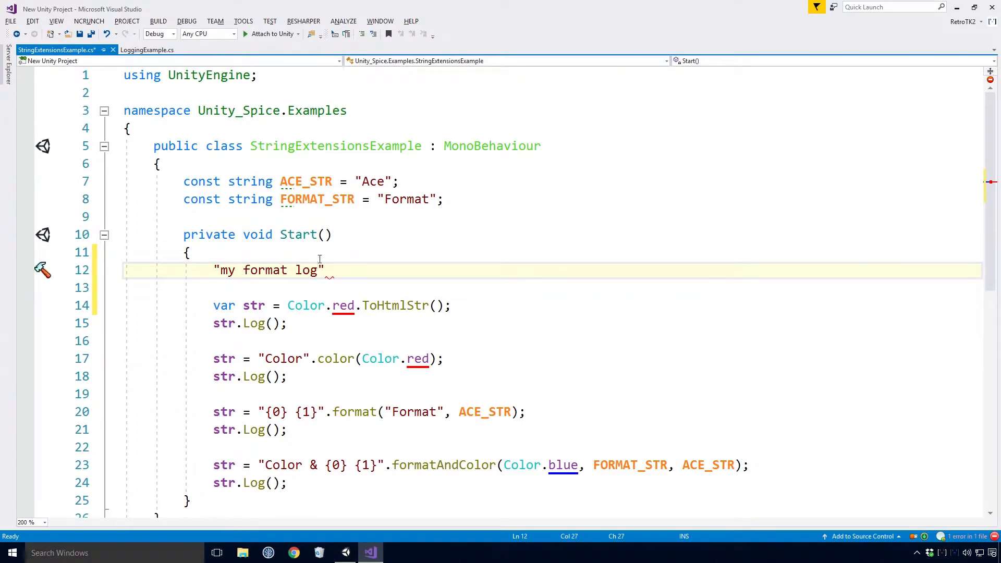
{"action": "type", "text": "{0}"}
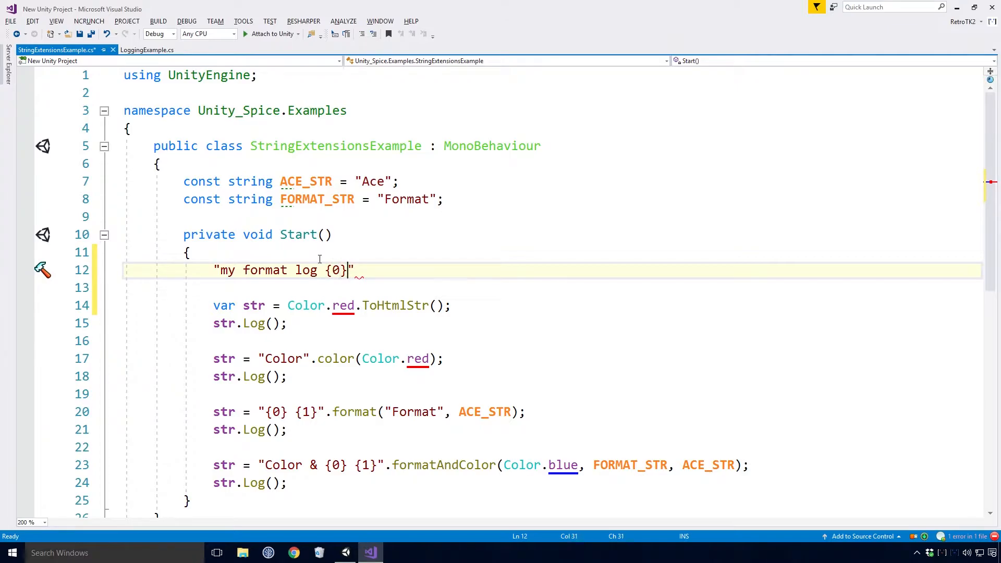
{"action": "type", "text": ".Log("}
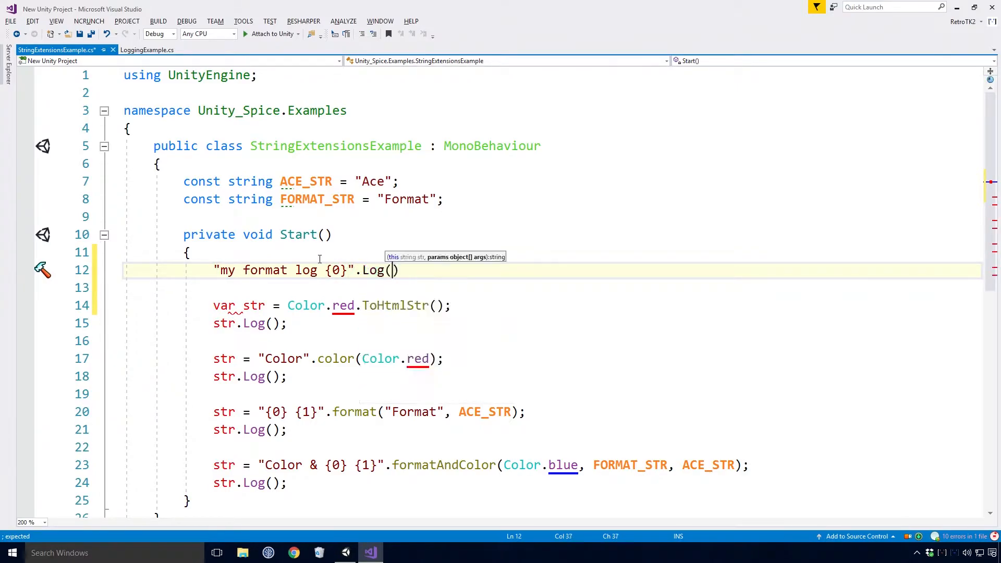
{"action": "type", "text": ");"}
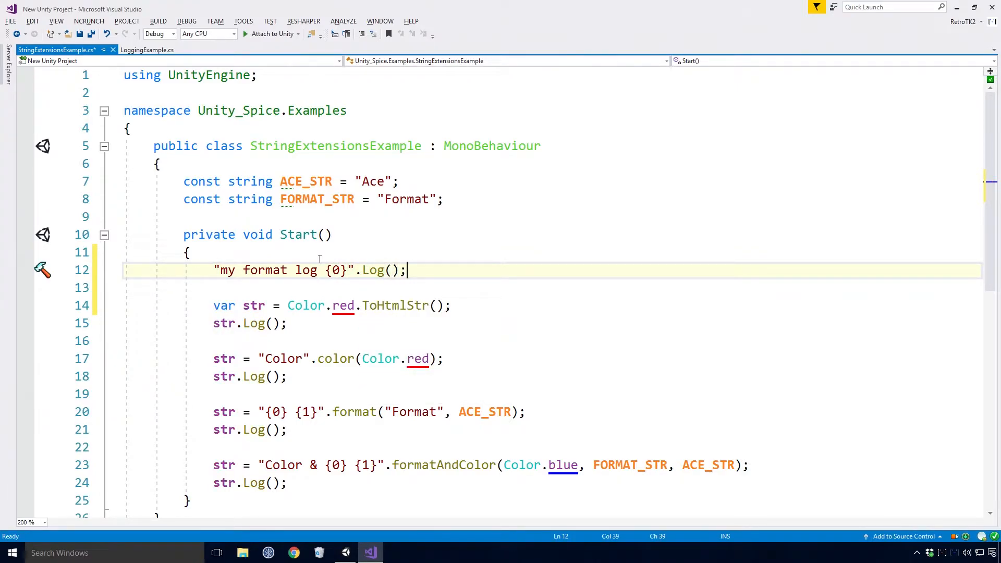
{"action": "key", "text": "ctrl+s"}
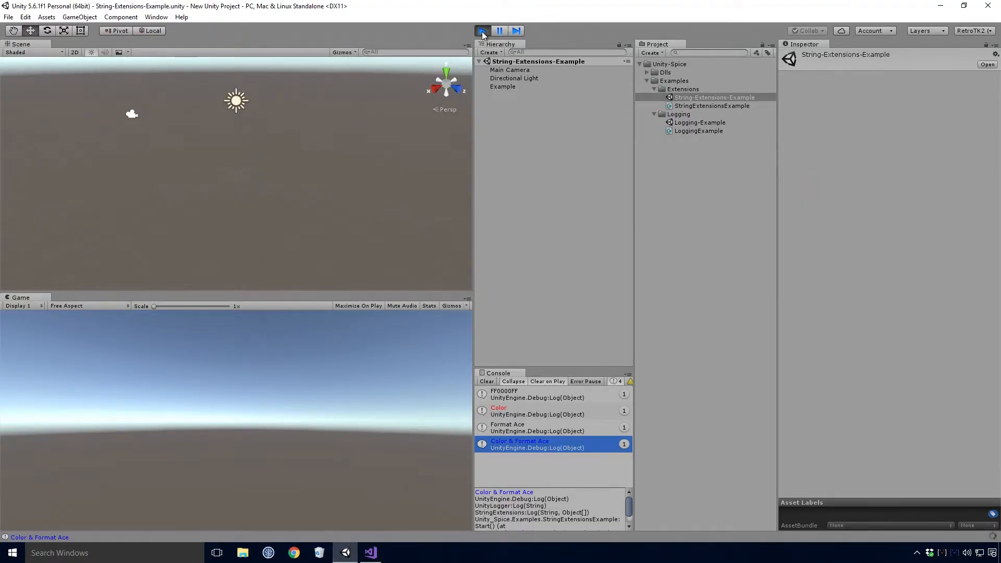
{"action": "left_click", "coordinate": [482, 31]}
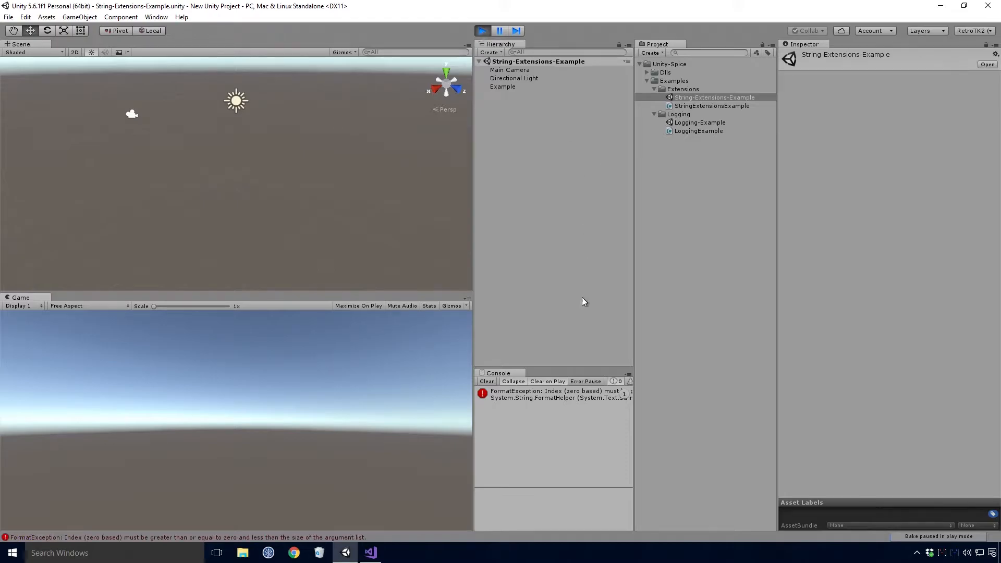